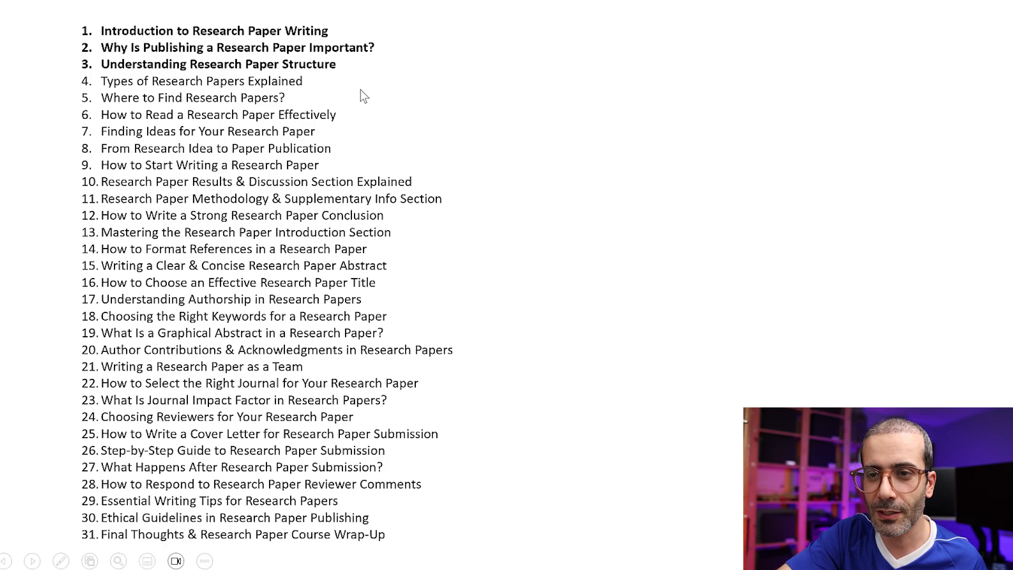
mouse_move(313, 368)
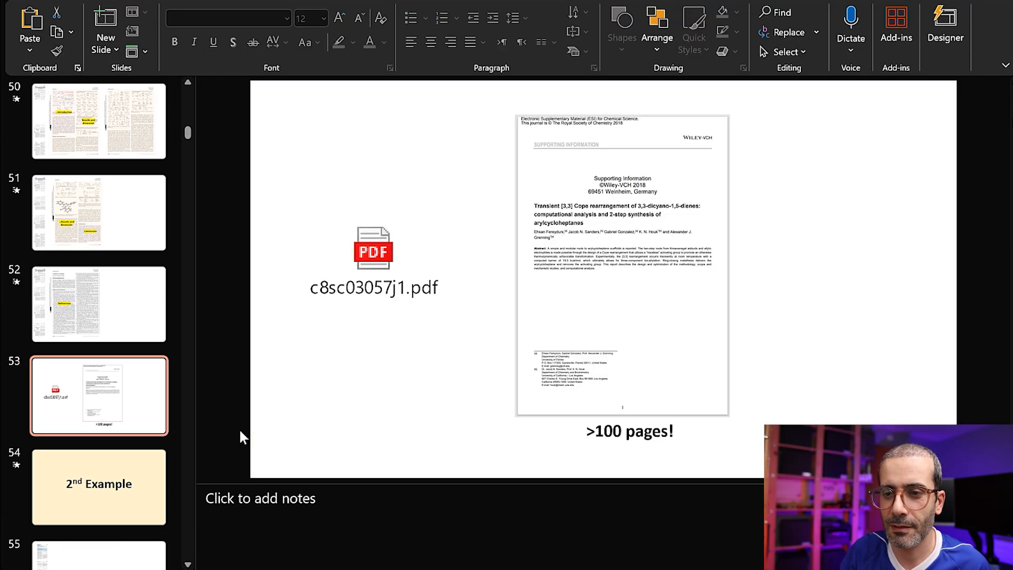
Select the embedded c8sc03057j1.pdf icon on slide 53 and attempt to launch it.
left_click(373, 252)
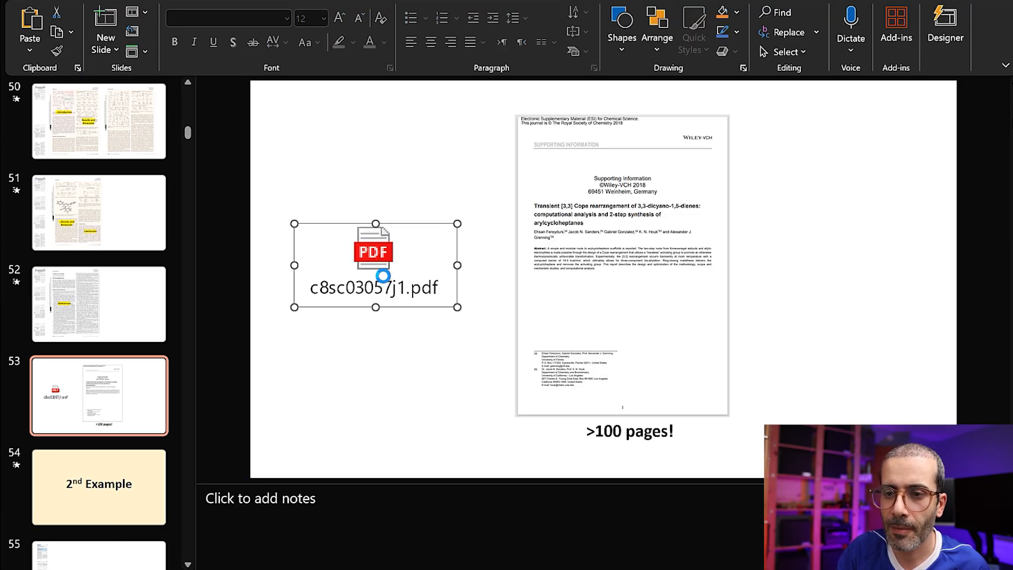
double_click(373, 253)
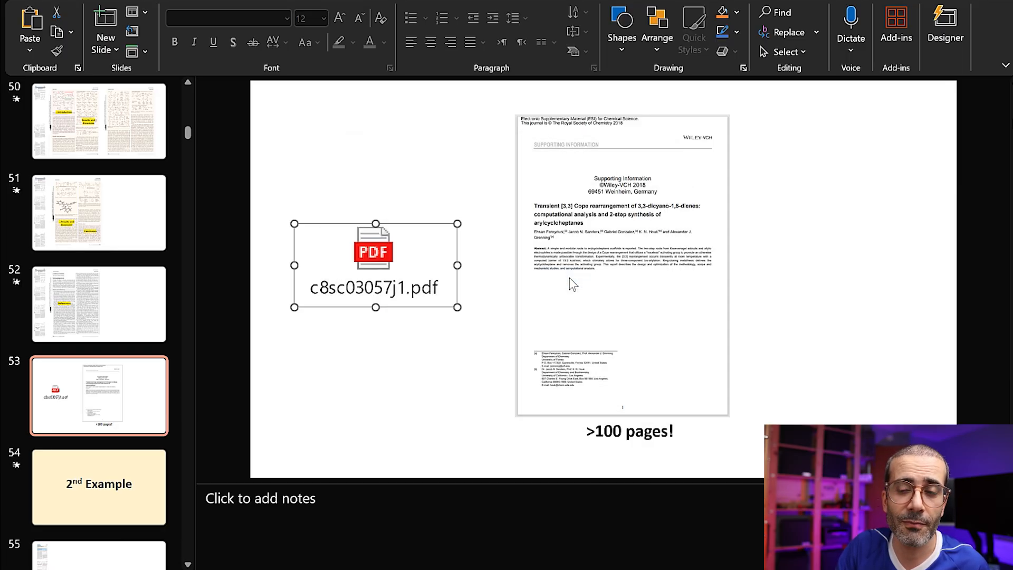
Open the supporting-information PDF in Edge and scroll from its contents toward the NMR reprints on page 23.
double_click(374, 251)
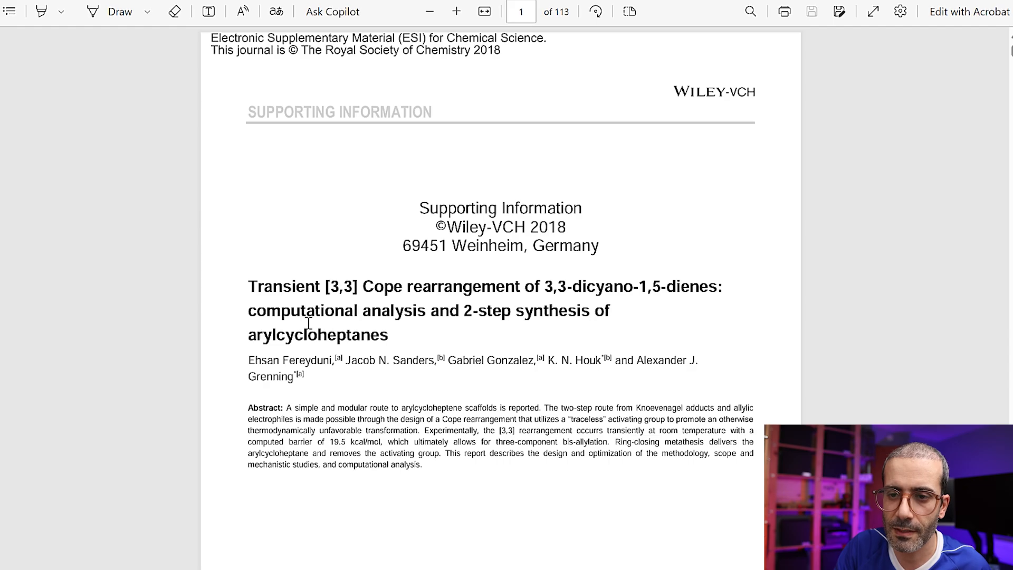
scroll("down", 3)
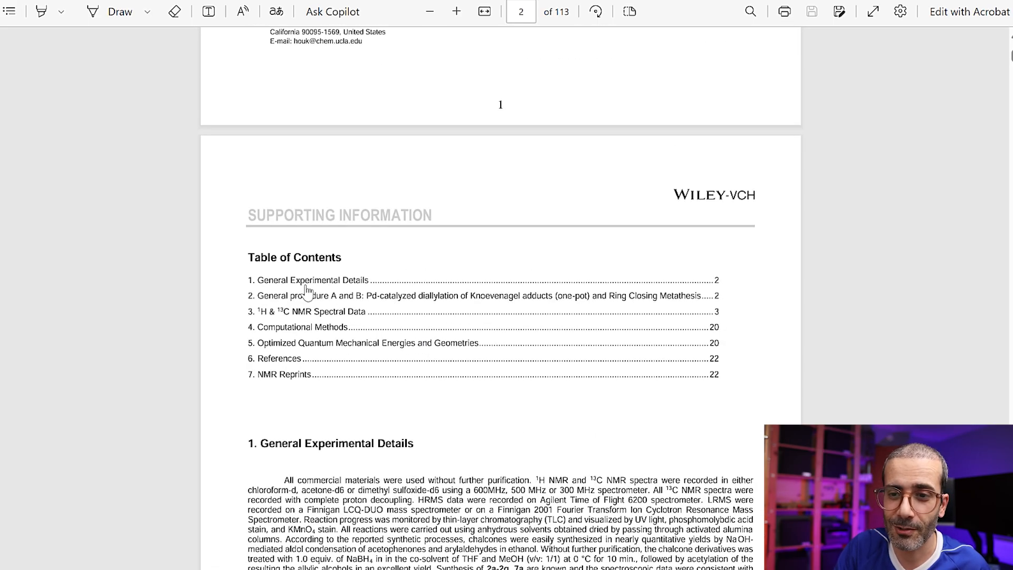
mouse_move(433, 416)
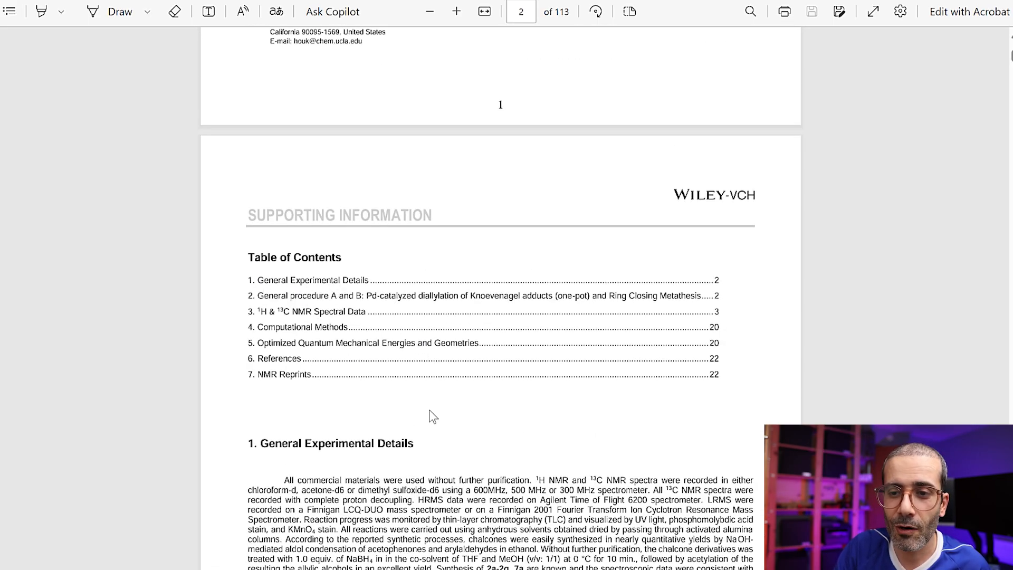
mouse_move(347, 349)
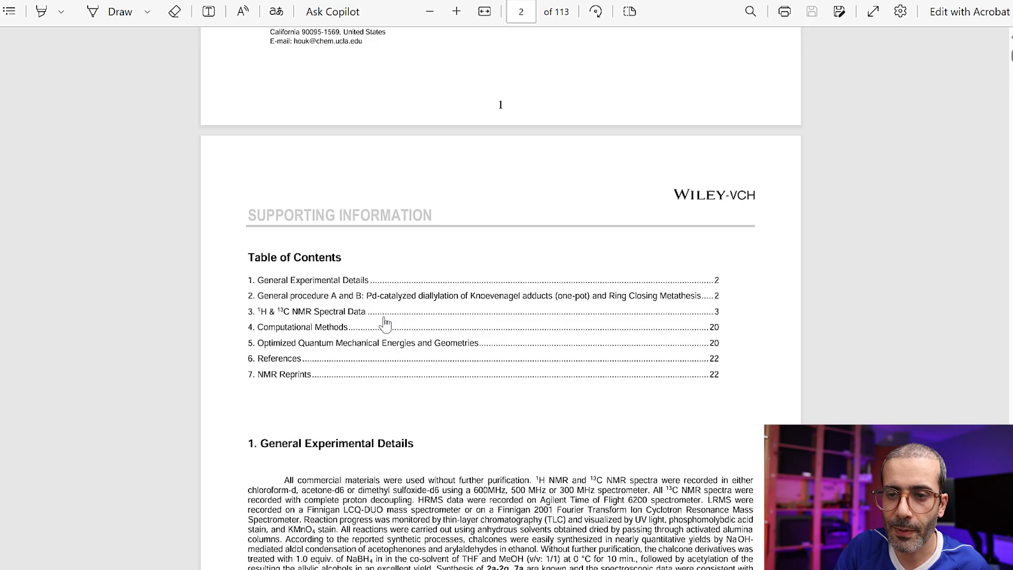
mouse_move(310, 364)
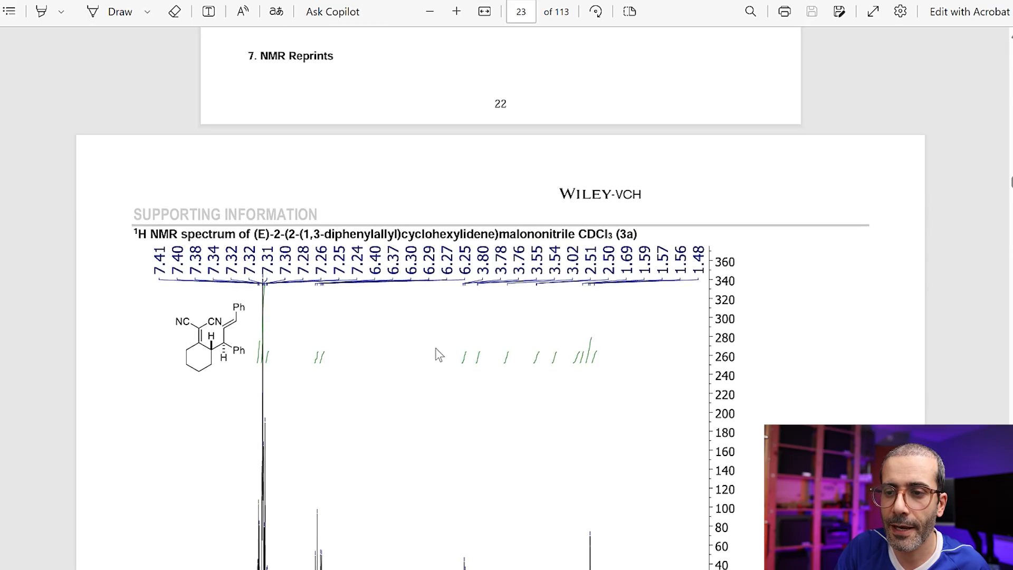
scroll("down", 3)
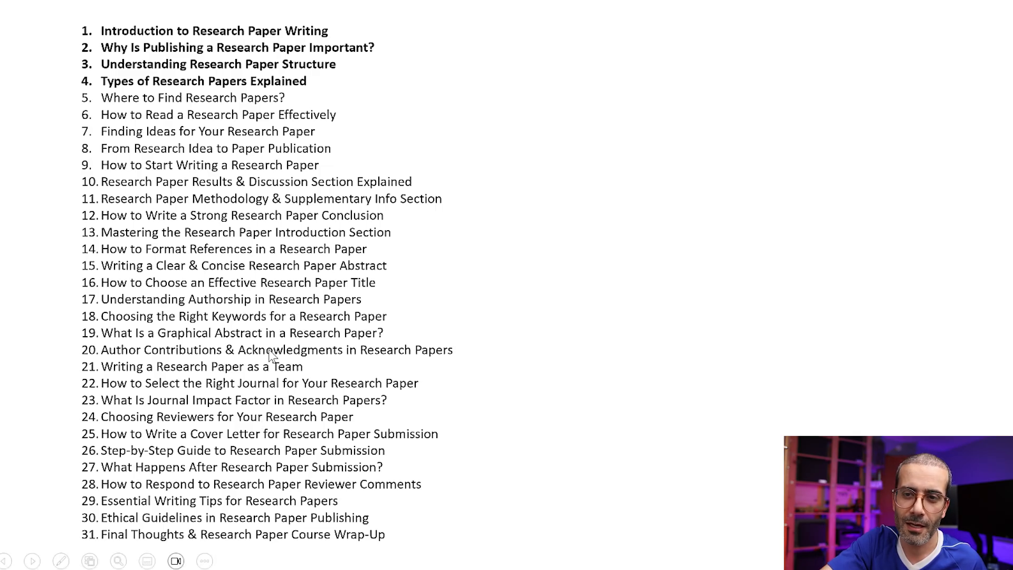
mouse_move(129, 96)
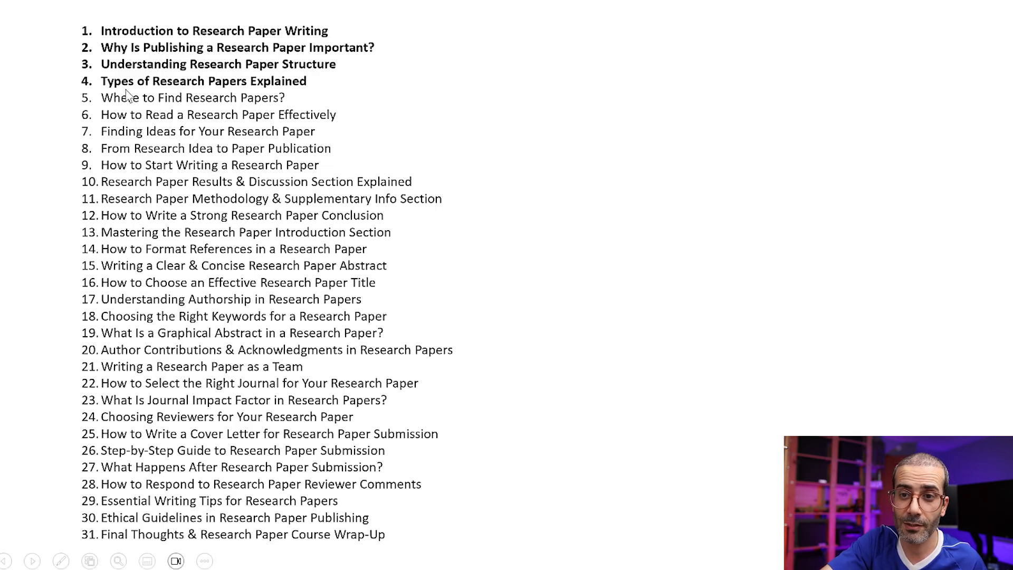